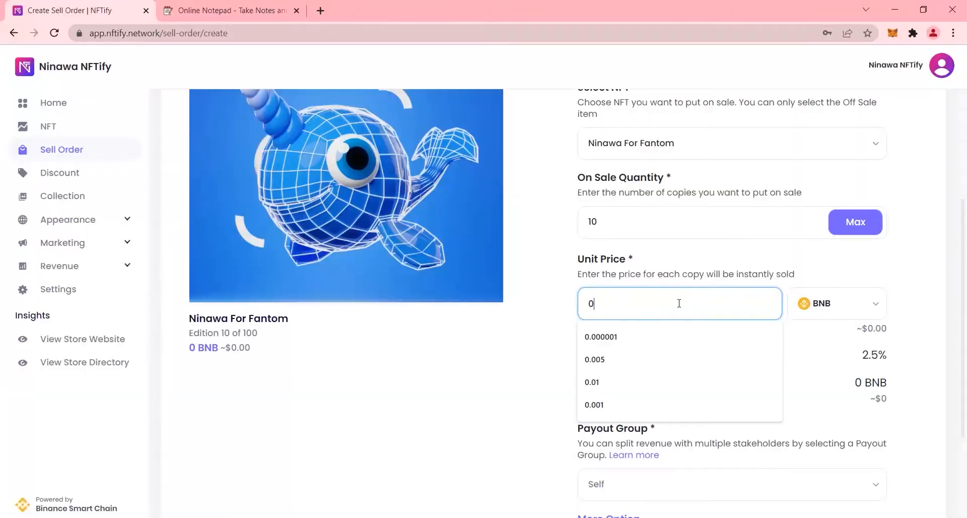
Enter a 0.005 BNB unit price and expand More Options.
left_click(594, 359)
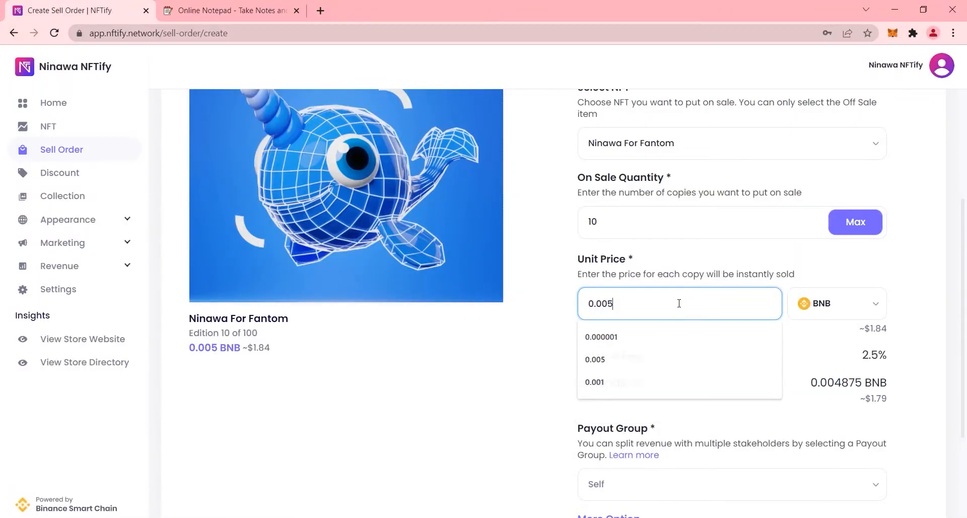
scroll("down", 3)
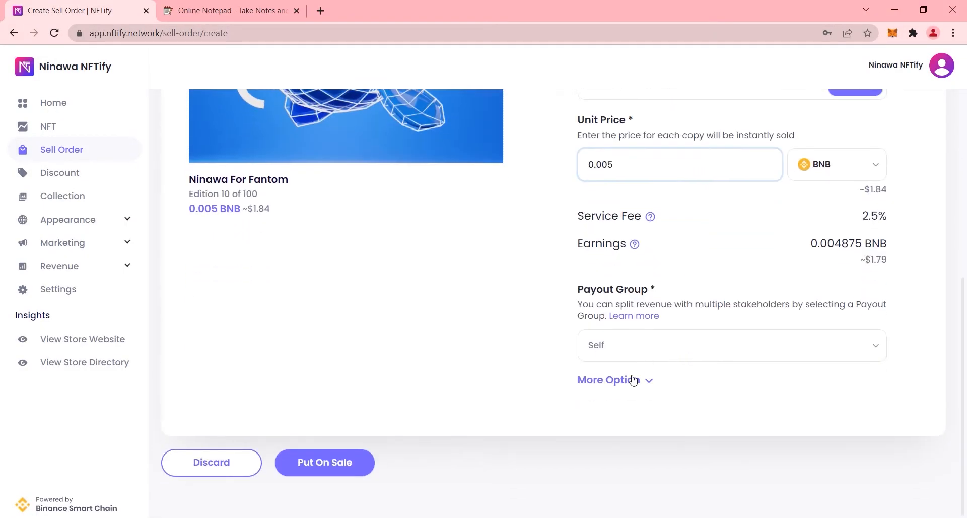
left_click(608, 380)
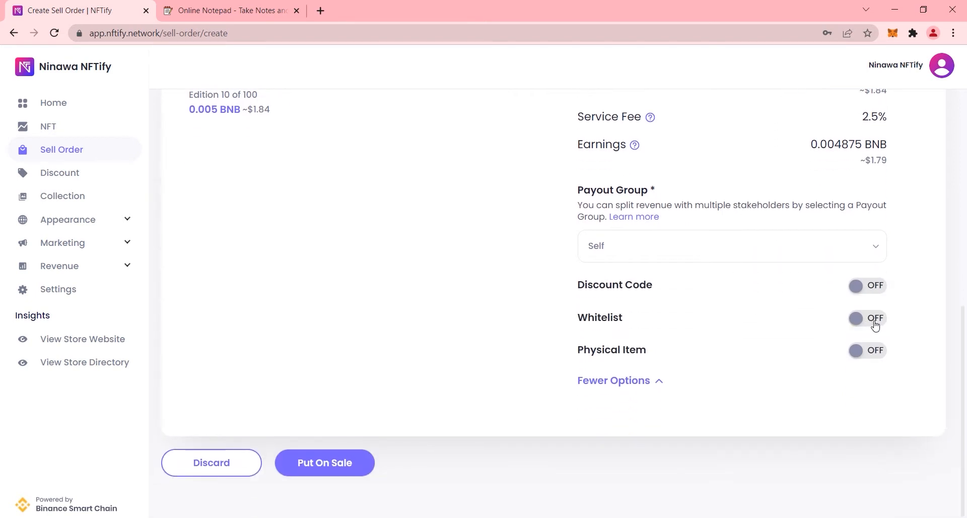
Switch Whitelist on and choose Create Whitelist from the whitelist dropdown.
left_click(866, 318)
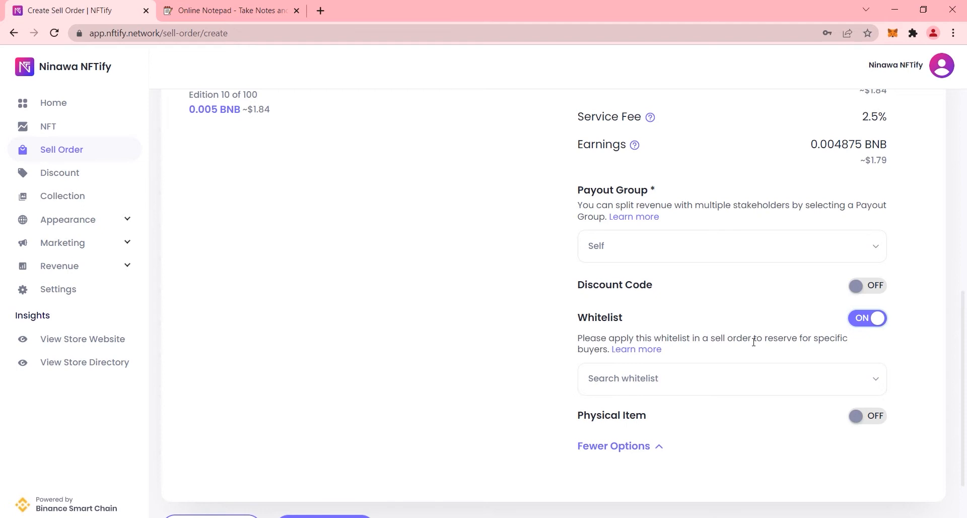
left_click(731, 378)
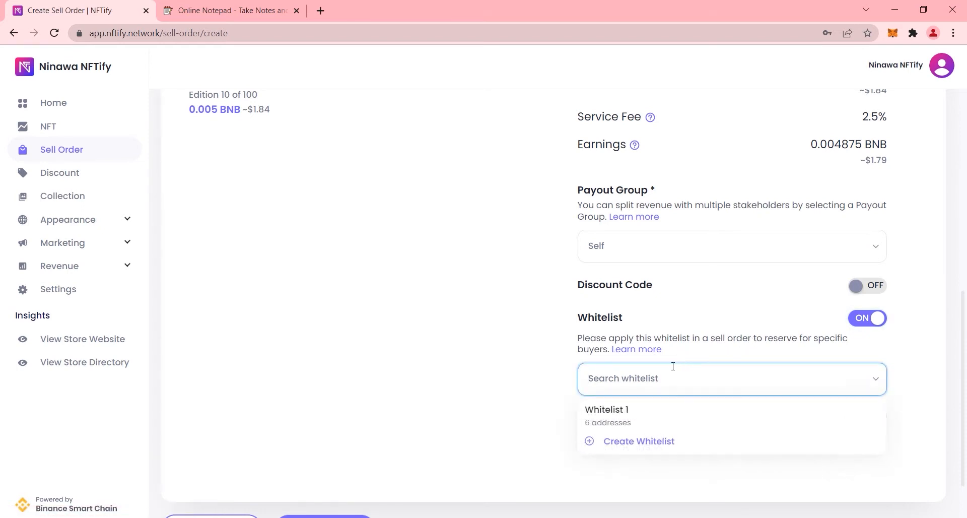
mouse_move(637, 421)
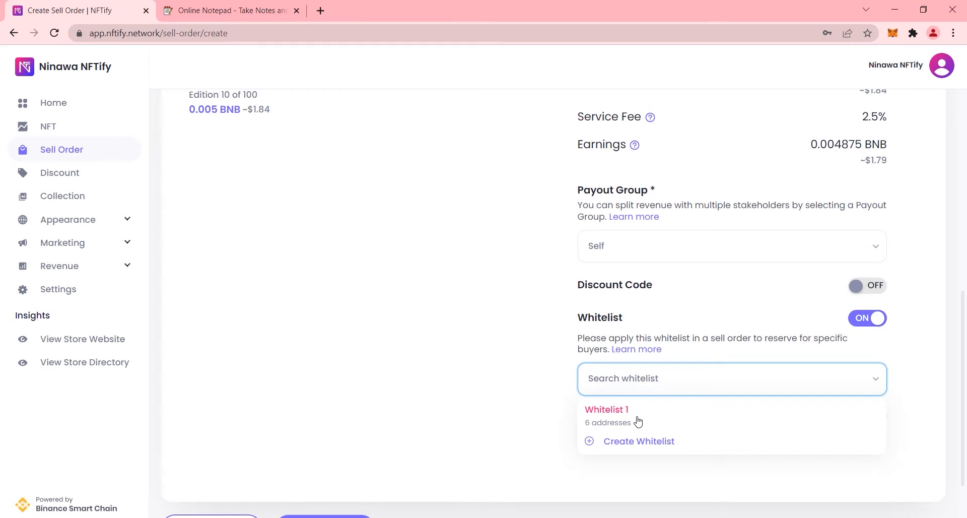
left_click(638, 440)
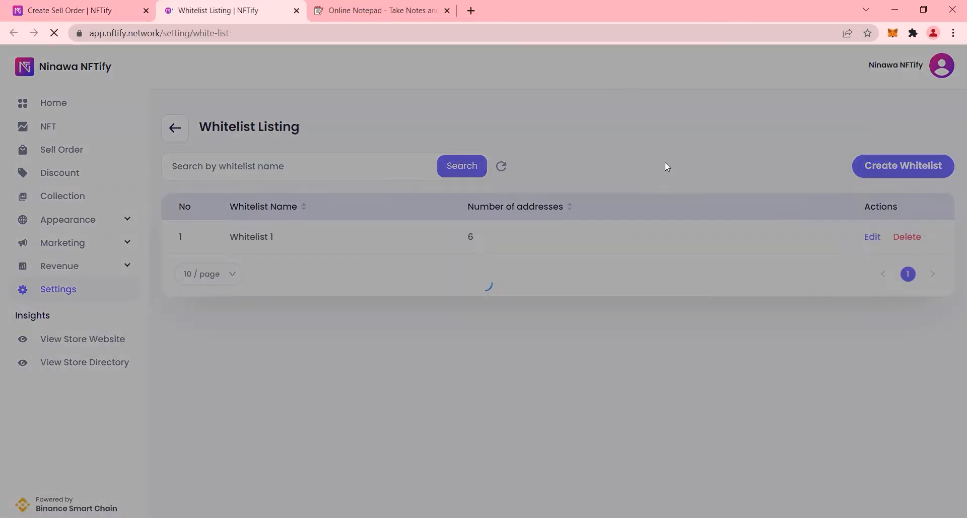
Start a new whitelist and name it 'Whitelist 2'.
left_click(901, 165)
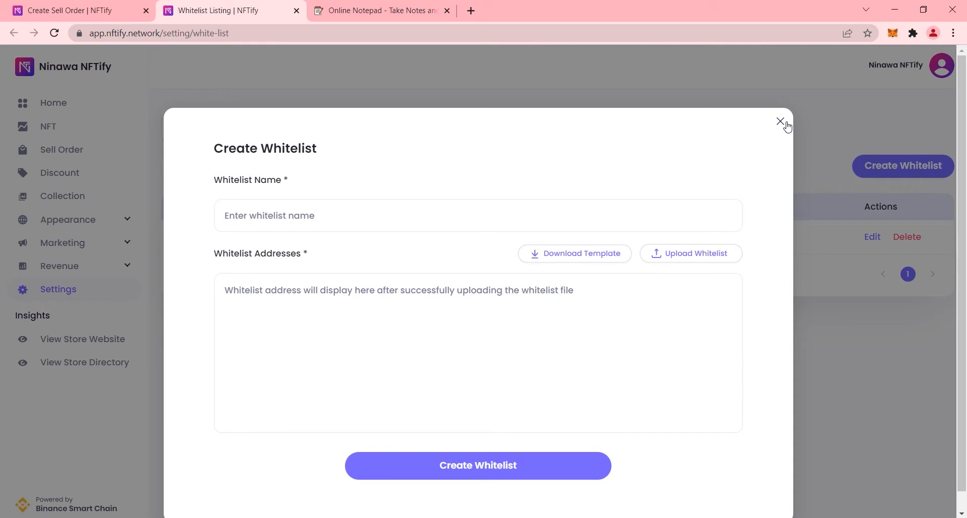
left_click(478, 215)
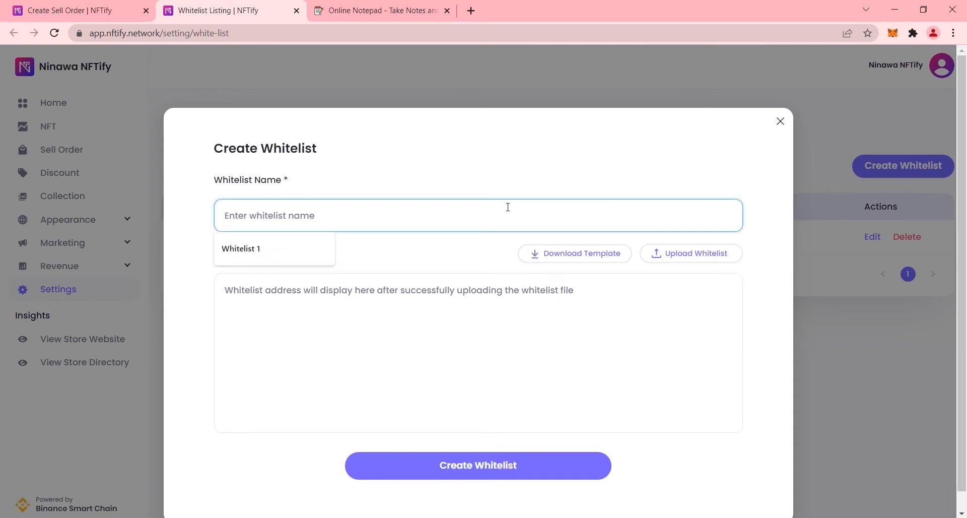
type("Whitelist 2")
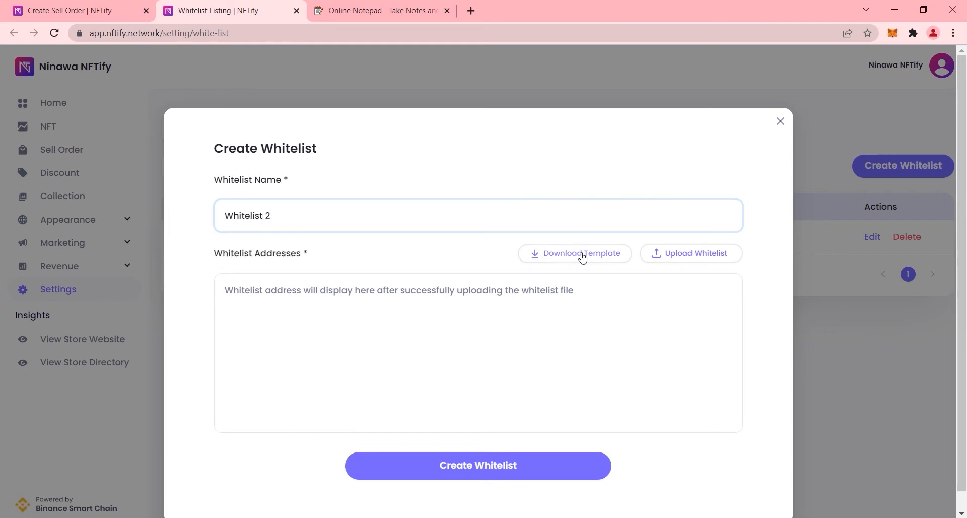
Download the wallet-address template, copy the addresses from the notes, and open the xlsx.
left_click(579, 254)
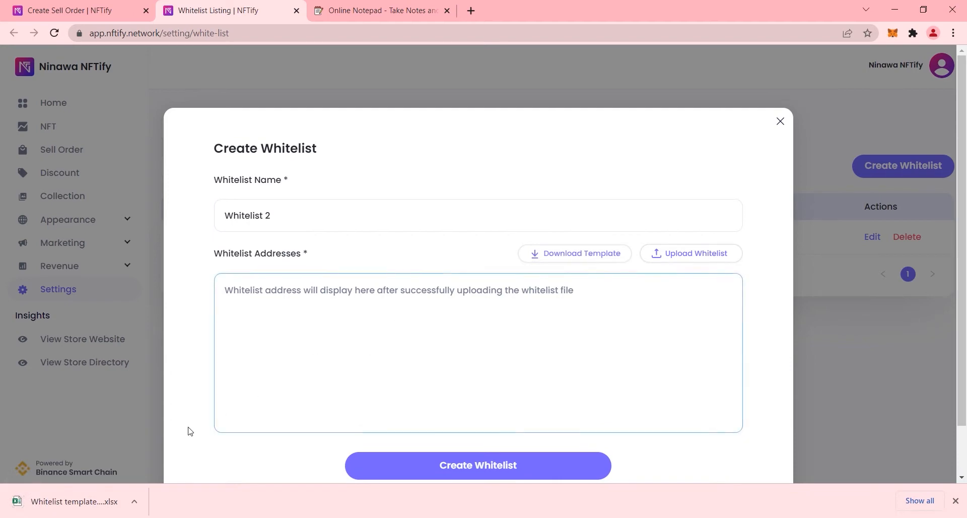
left_click(380, 11)
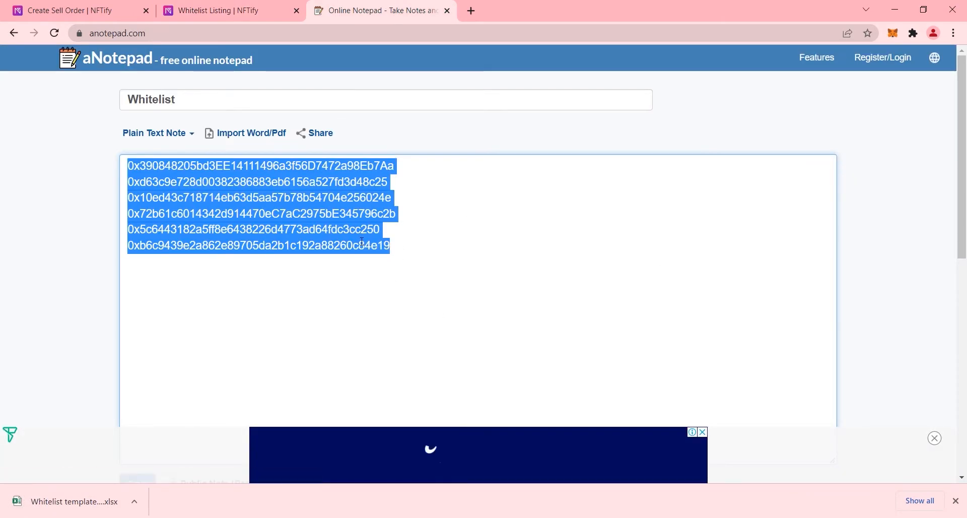
left_click(395, 214)
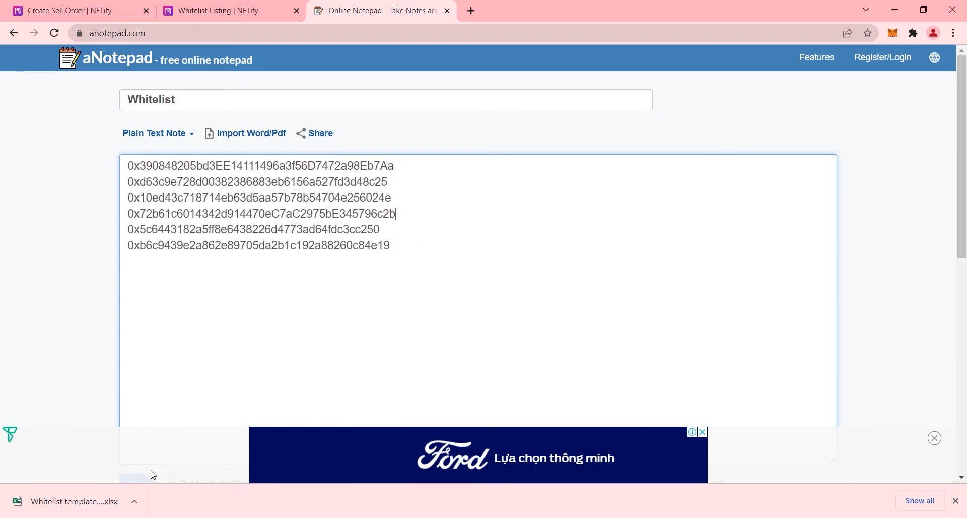
left_click(74, 500)
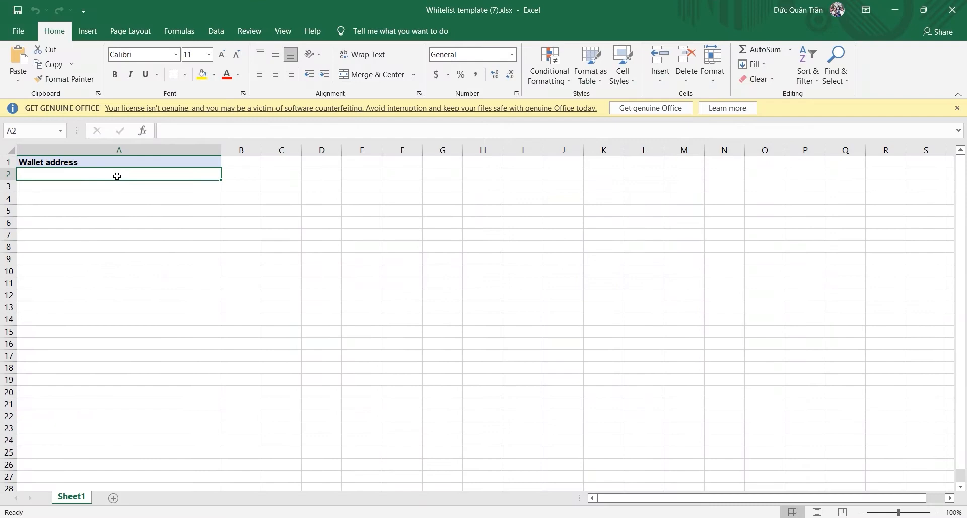
Paste the wallet addresses into the template and save it via Save As.
key("ctrl+v")
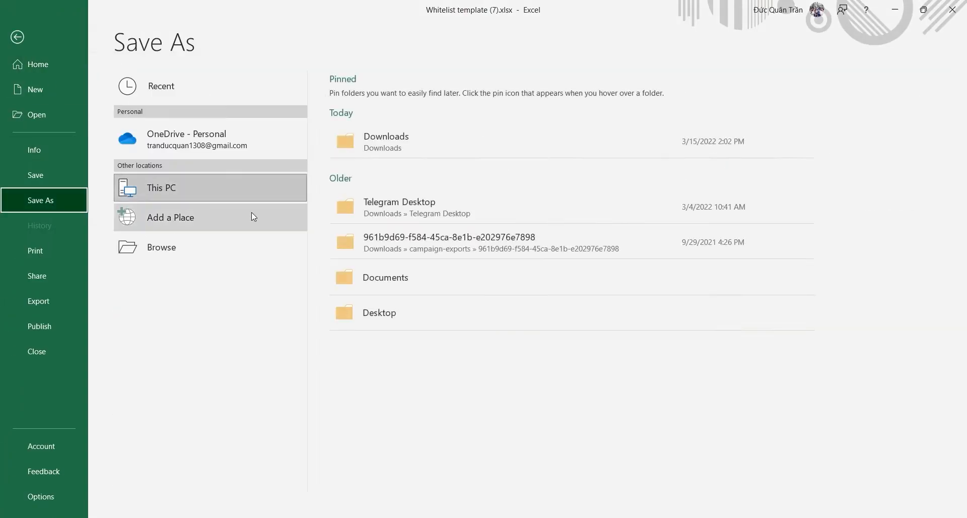
left_click(161, 247)
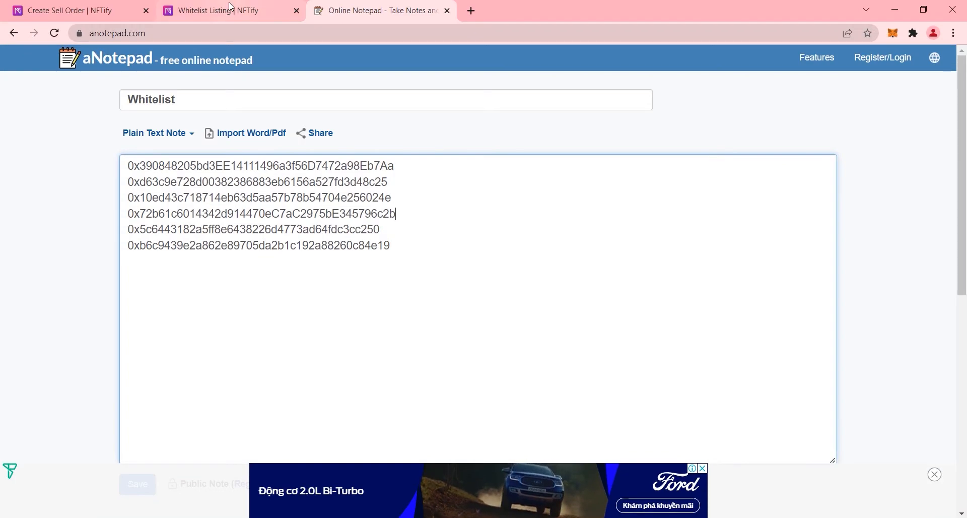
Upload the filled address file and save Whitelist 2 with six addresses.
left_click(228, 11)
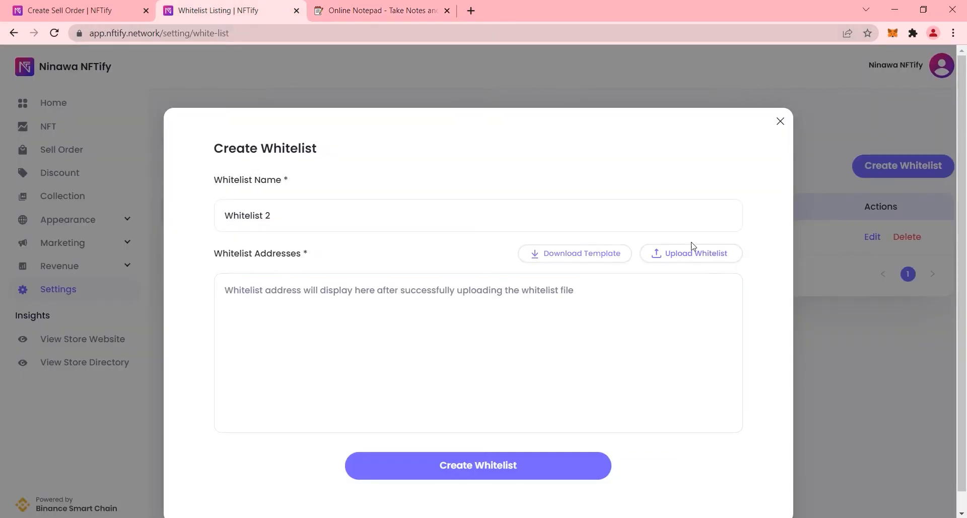
left_click(690, 253)
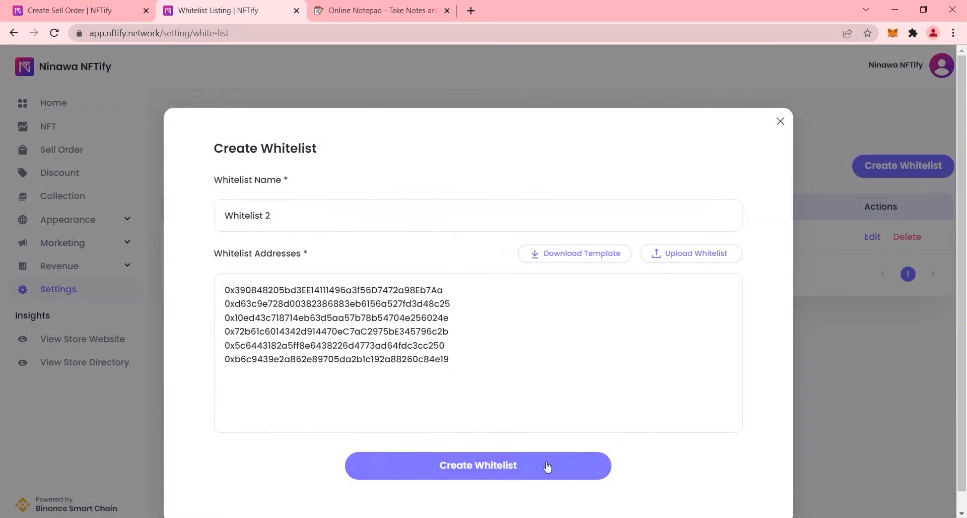
left_click(478, 465)
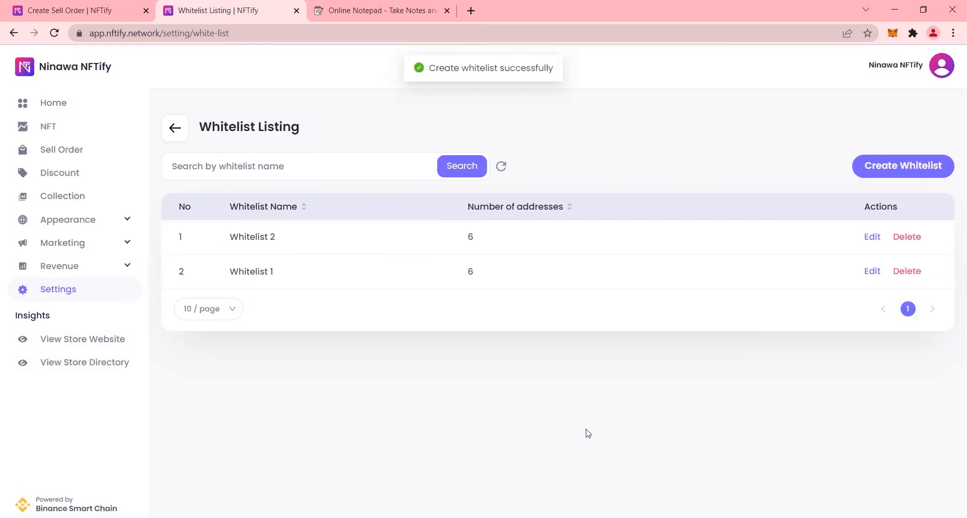
mouse_move(522, 302)
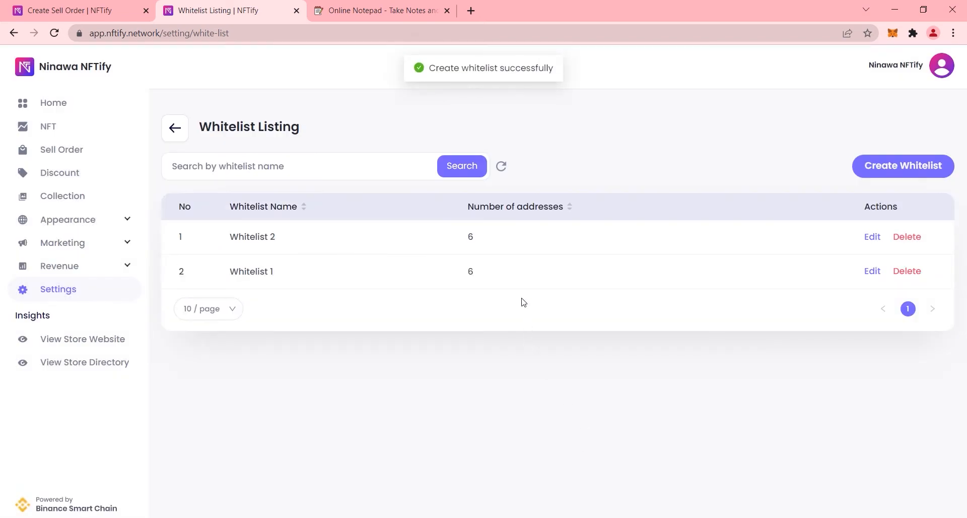
Apply Whitelist 2 to the 0.005 BNB sell order and put it on sale.
left_click(68, 11)
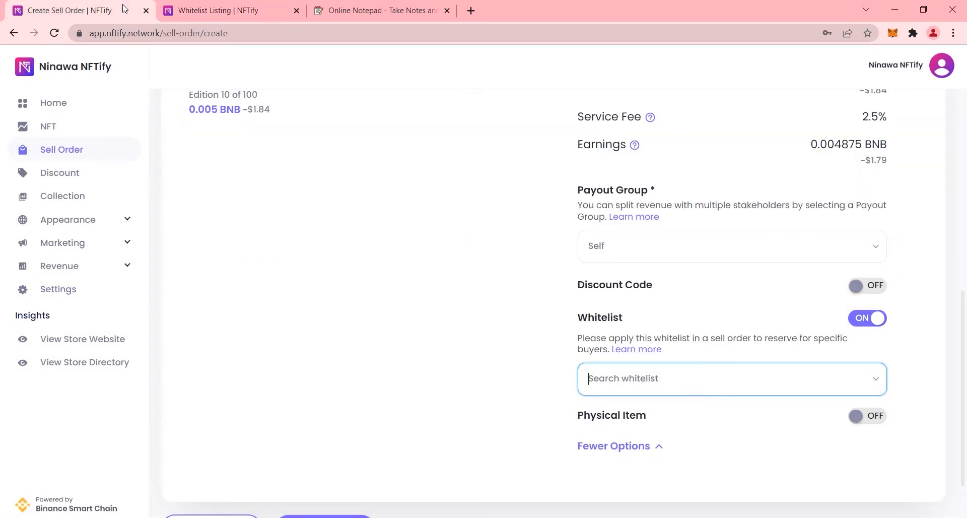
scroll("down", 3)
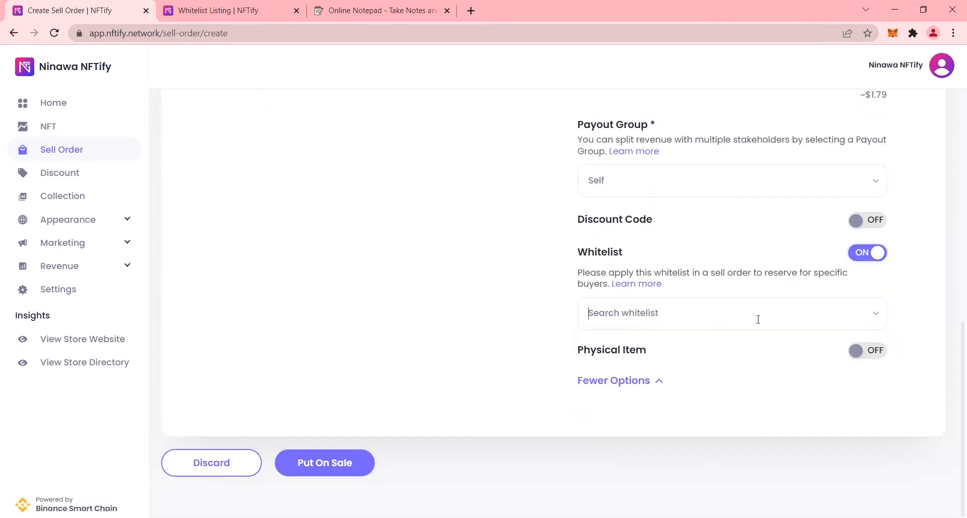
left_click(731, 312)
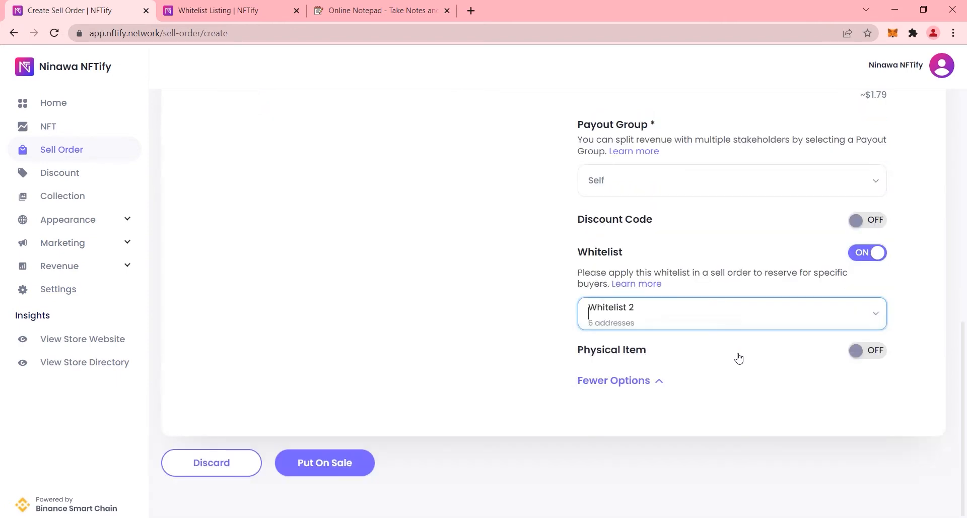
mouse_move(325, 462)
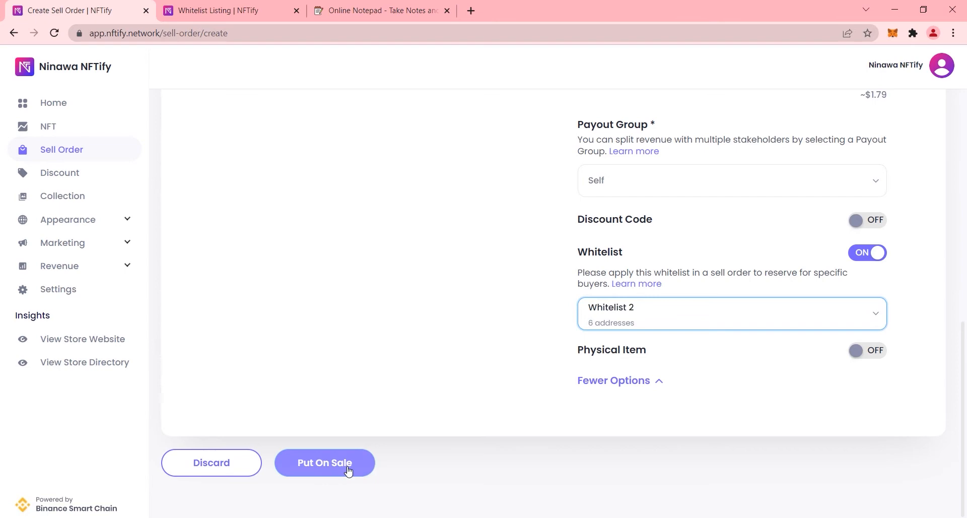
left_click(324, 463)
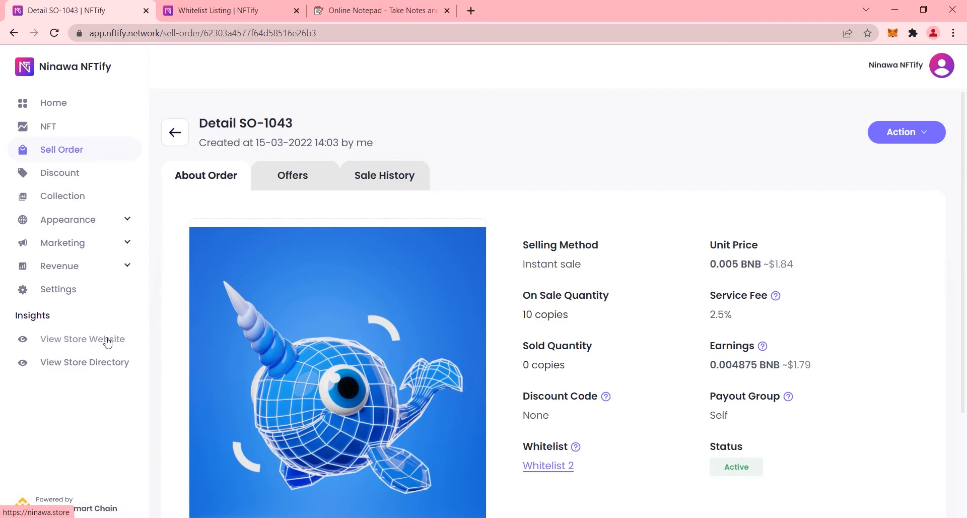
Open the store website and scroll the Products grid to Ninawa For Fantom.
left_click(82, 339)
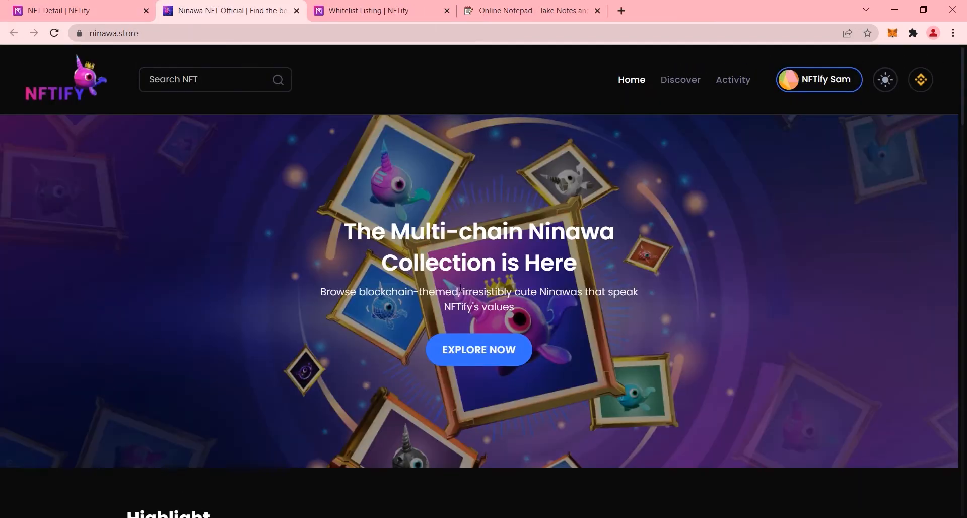
scroll("down", 3)
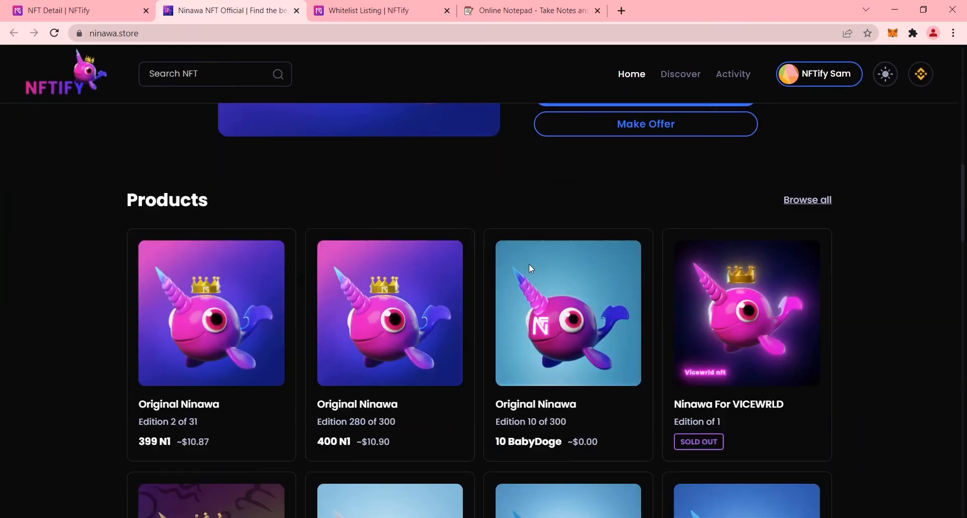
scroll("down", 3)
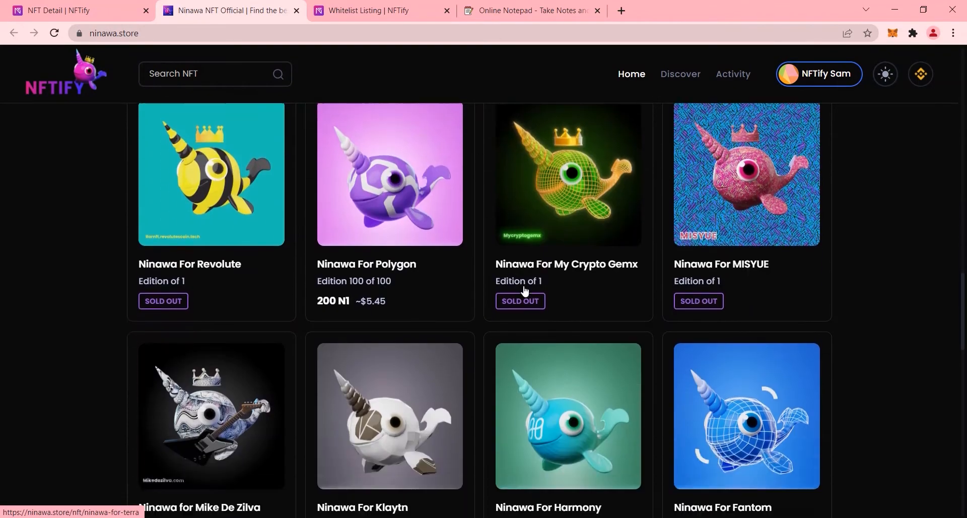
scroll("down", 3)
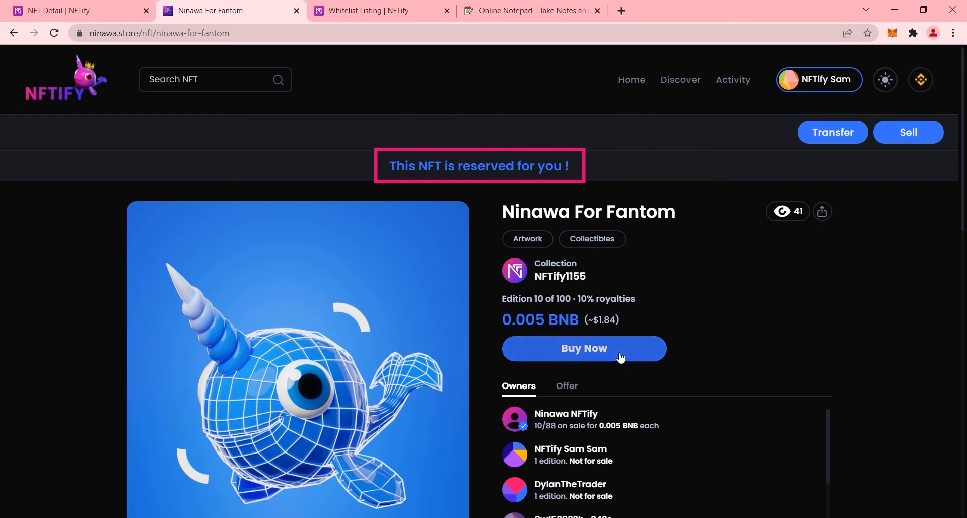
Buy one Ninawa For Fantom for 0.005 BNB, approving in MetaMask.
left_click(582, 348)
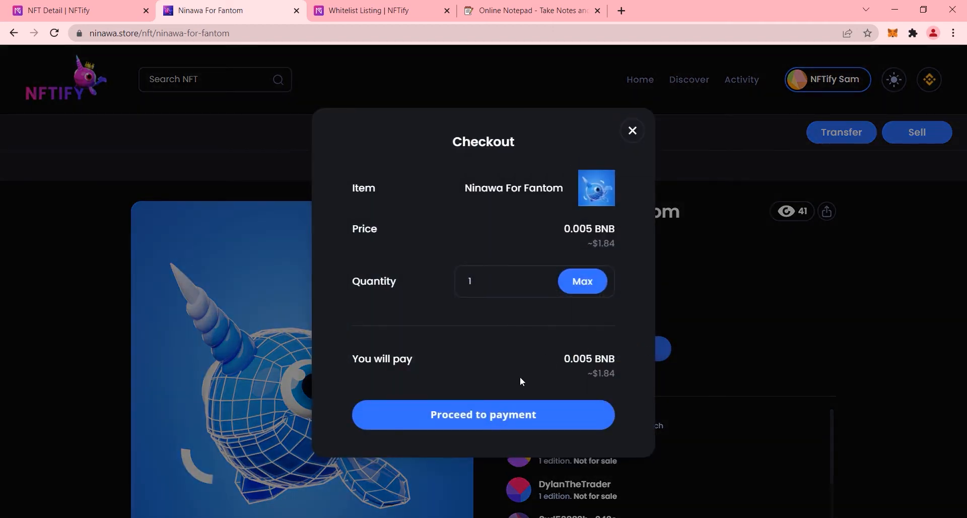
left_click(483, 414)
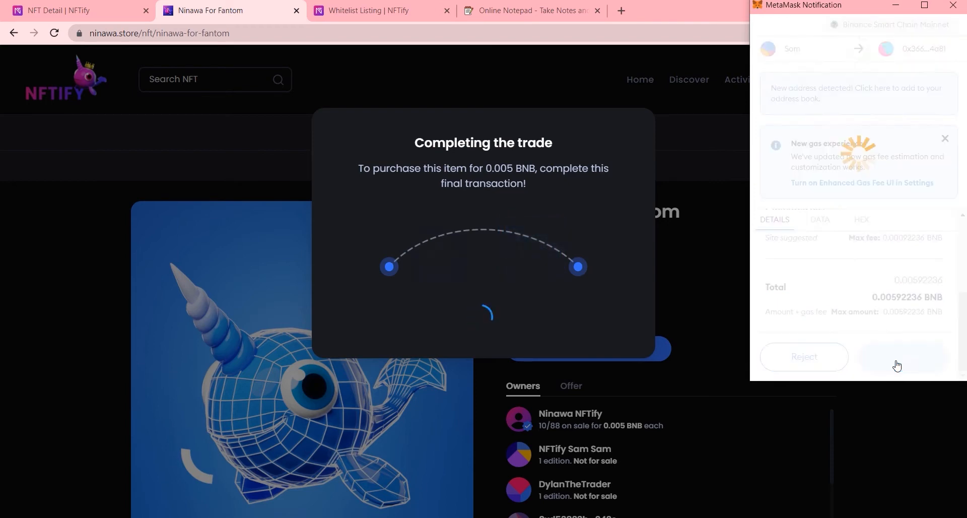
left_click(900, 356)
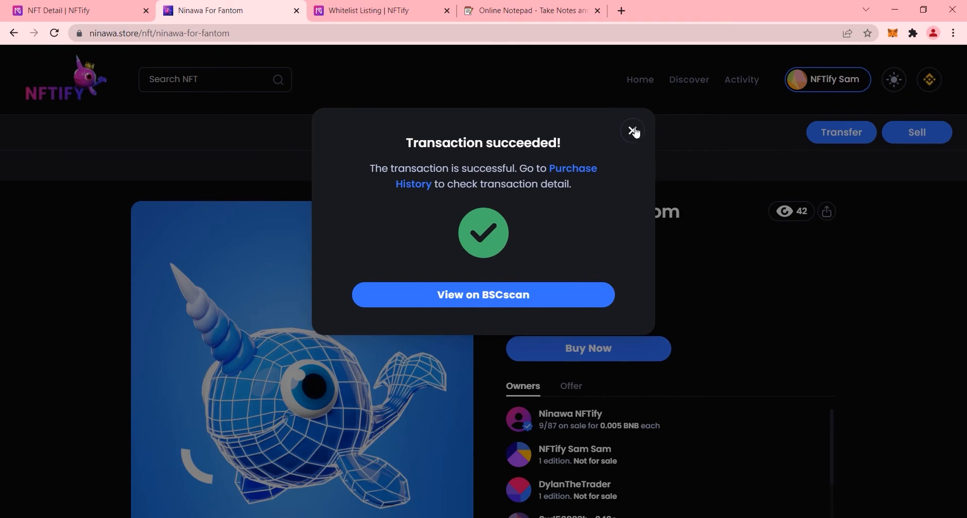
left_click(633, 132)
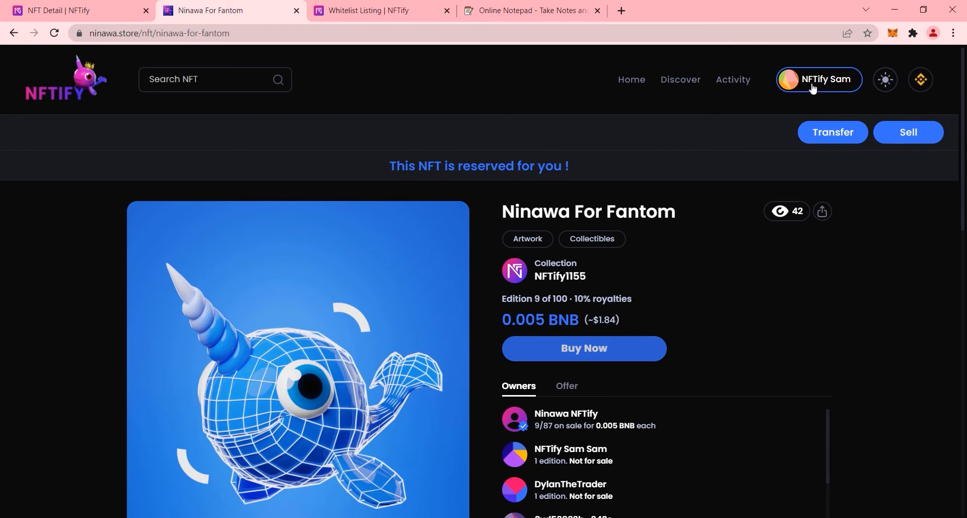
Find Ninawa For Fantom under My NFT and the -0.005 BNB payment in MetaMask Activity.
left_click(818, 79)
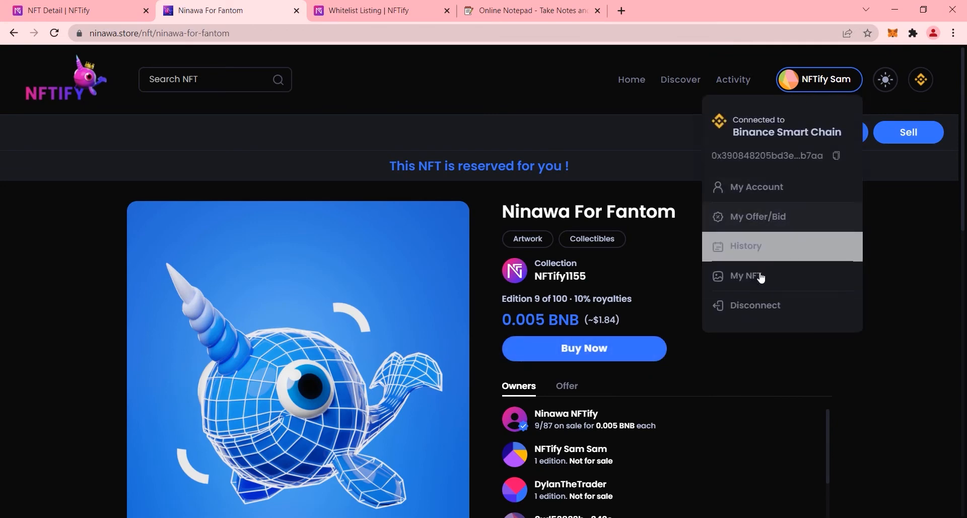
left_click(744, 275)
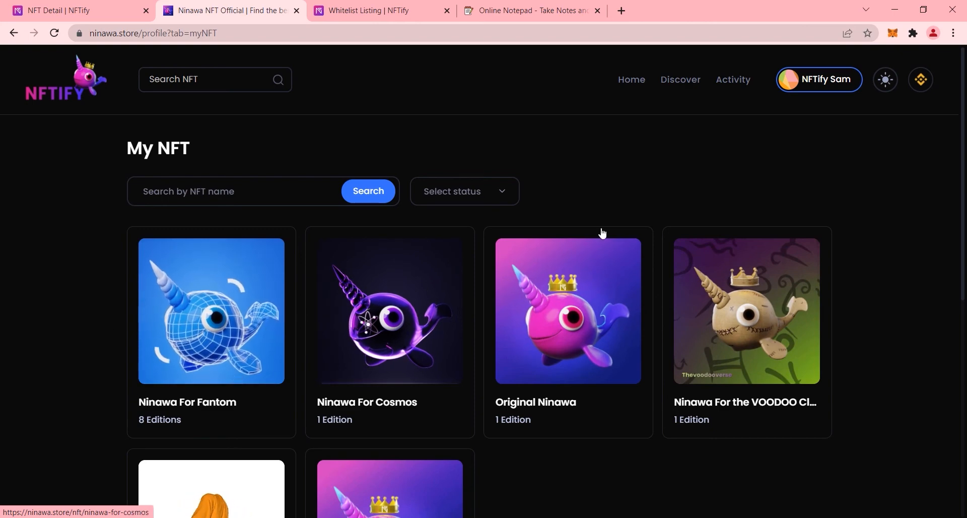
mouse_move(259, 310)
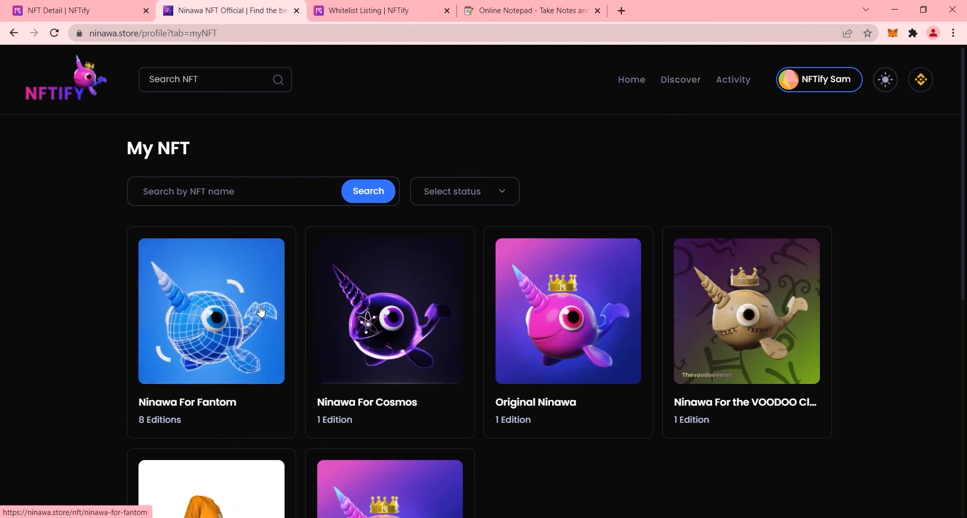
left_click(211, 310)
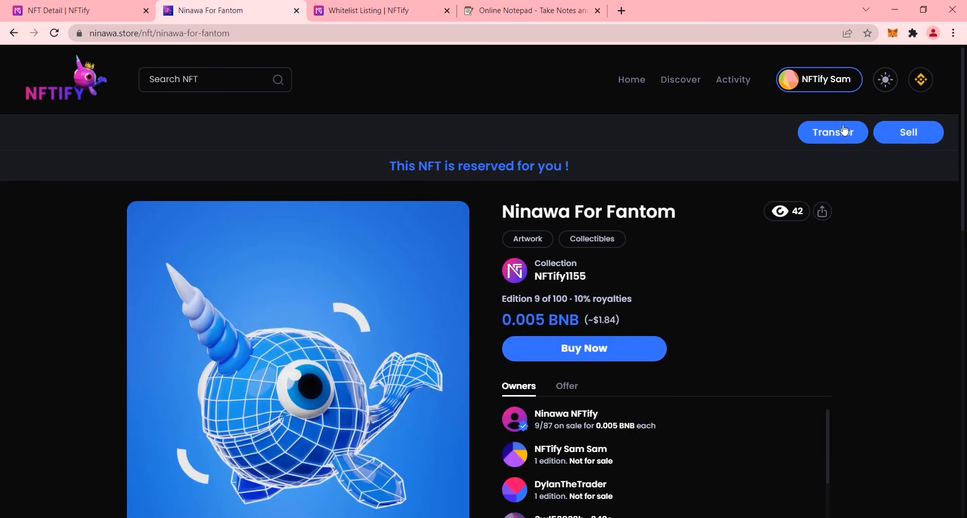
left_click(818, 79)
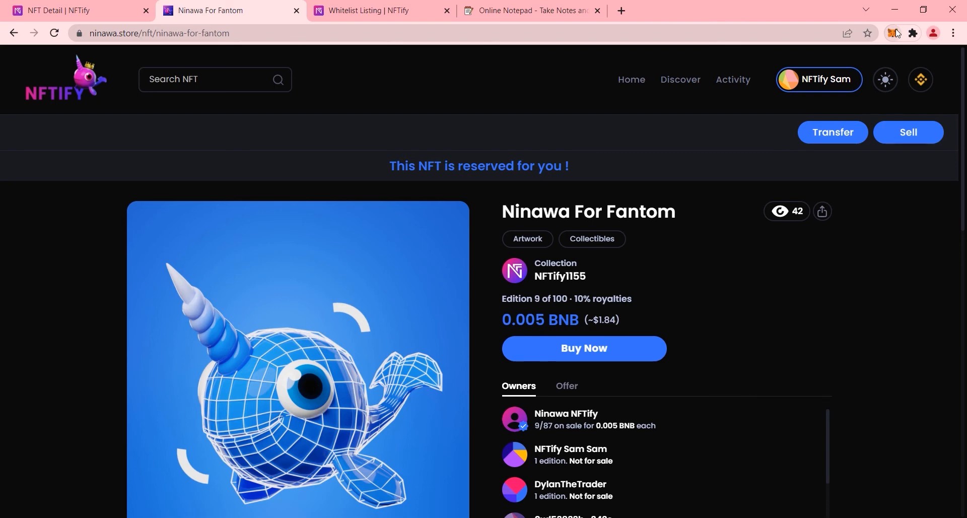
left_click(892, 32)
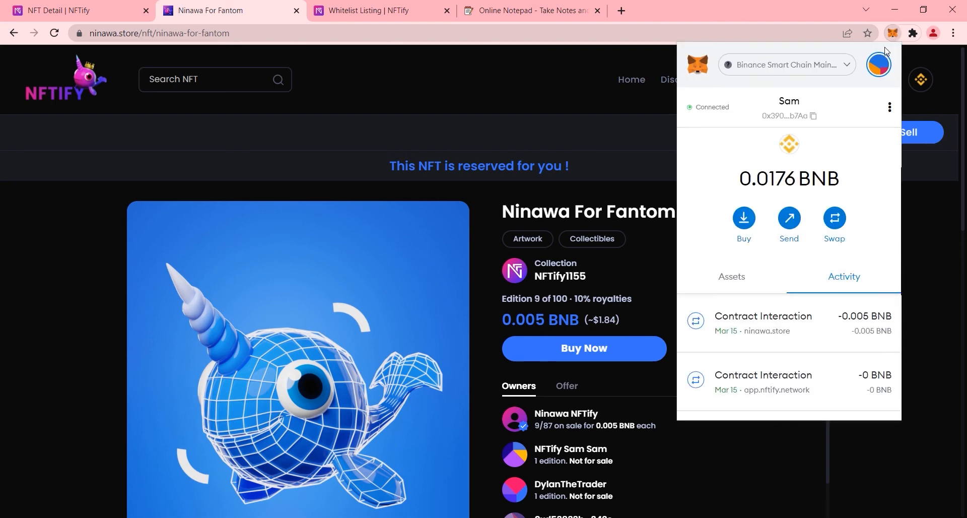